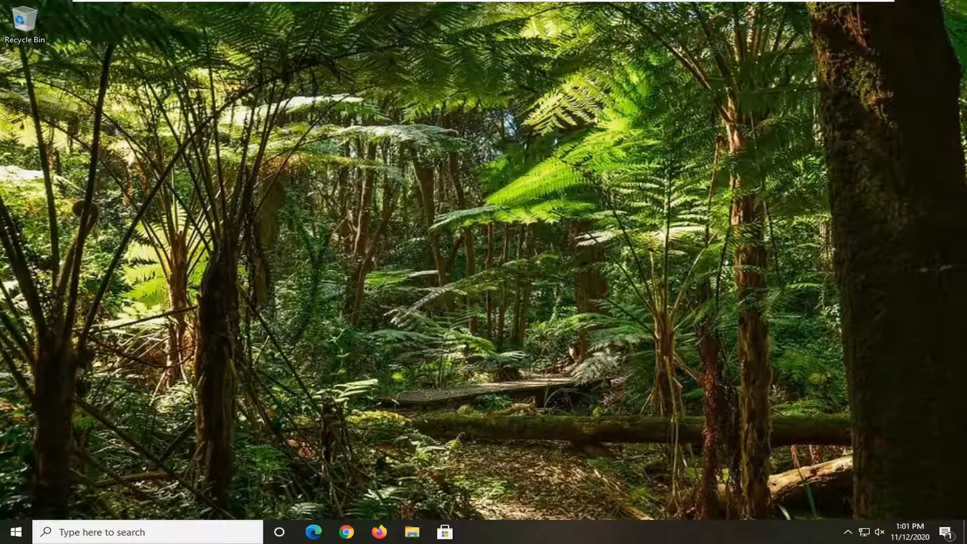
Search the Start menu for 'disk management' and launch 'Create and format hard disk partitions'.
left_click(18, 531)
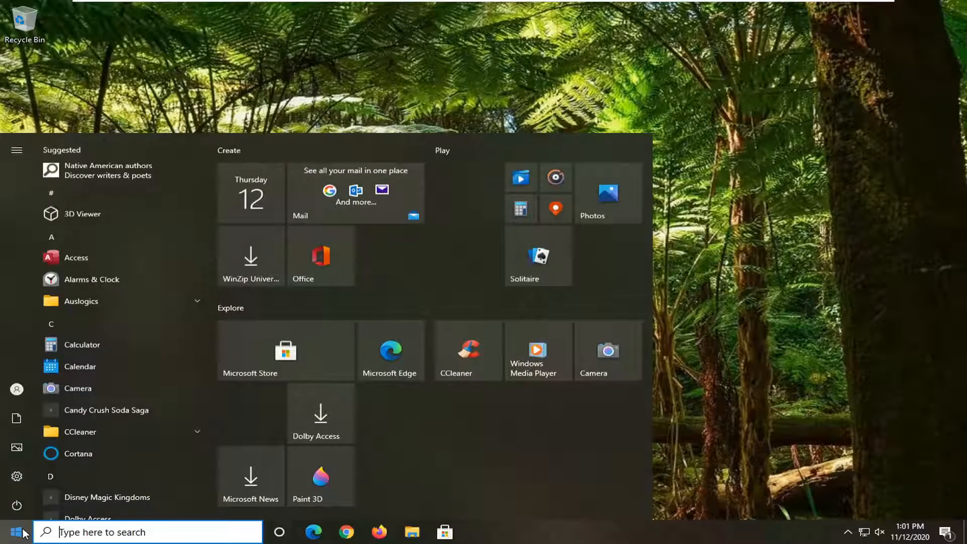
type("disk management")
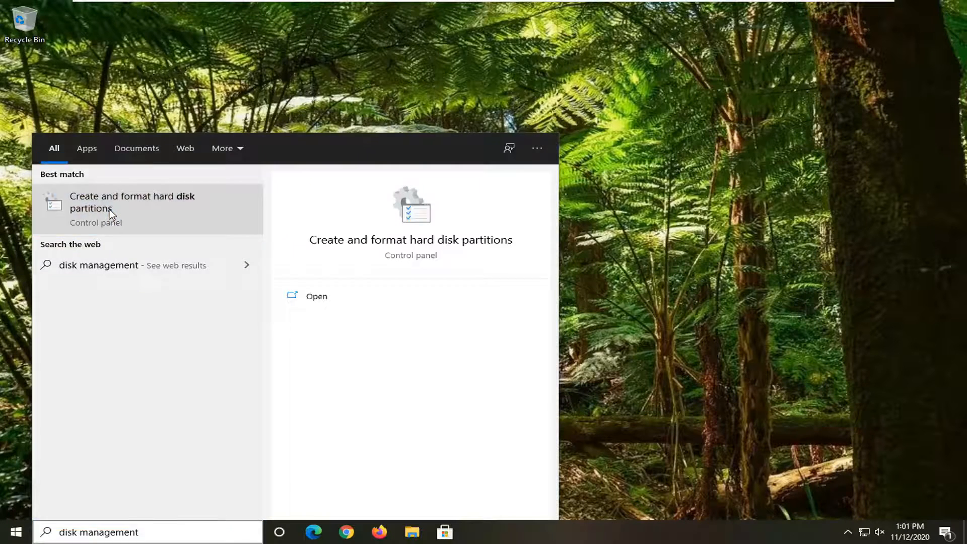
left_click(132, 209)
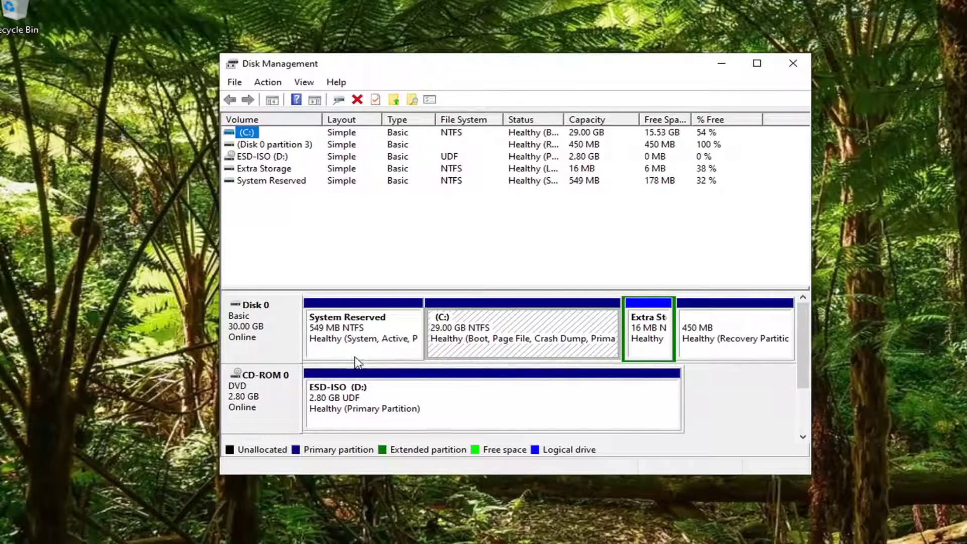
Open Change Drive Letter and Paths for the System Reserved partition.
right_click(357, 333)
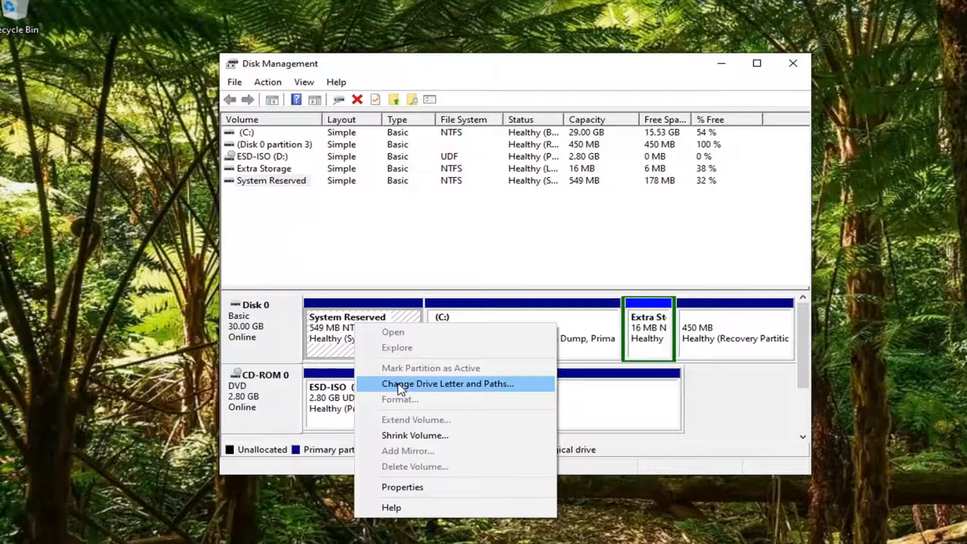
left_click(446, 384)
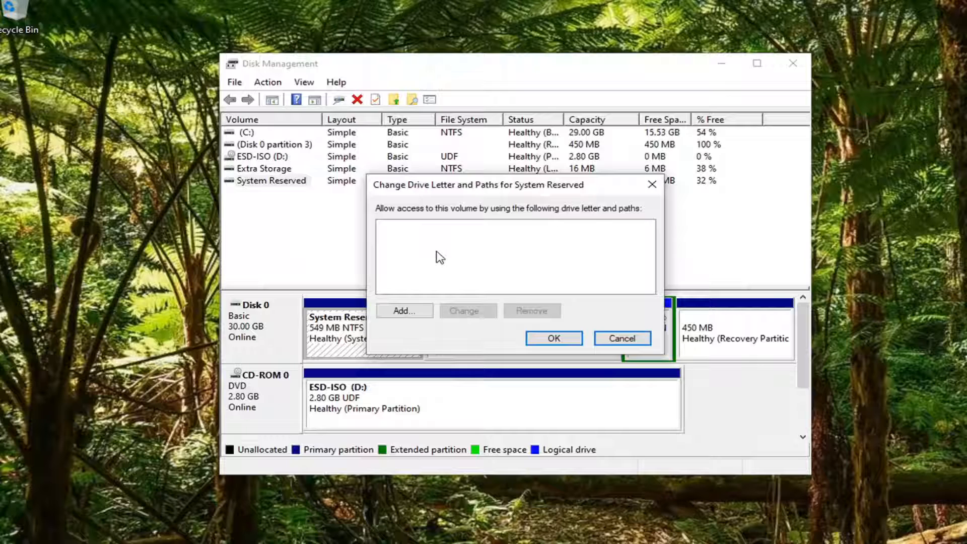
mouse_move(389, 234)
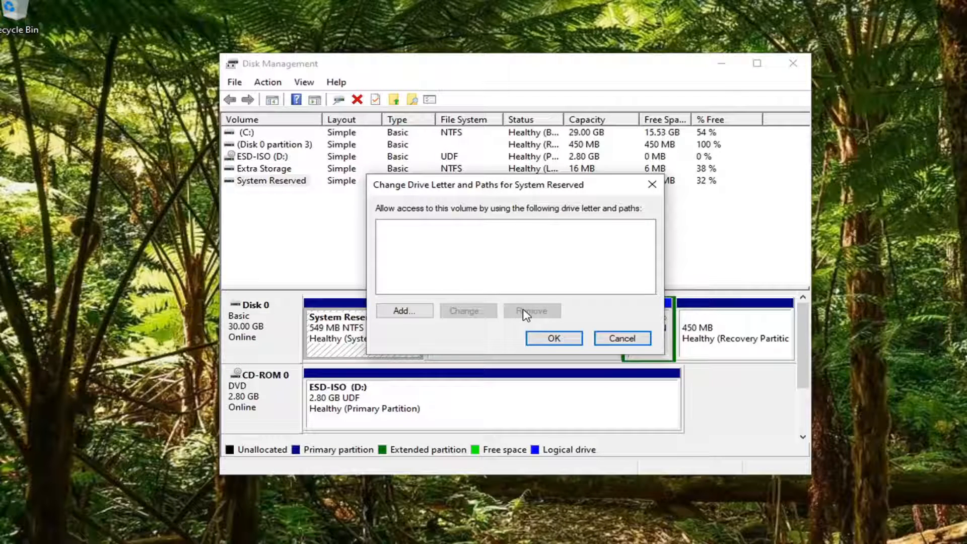
mouse_move(404, 235)
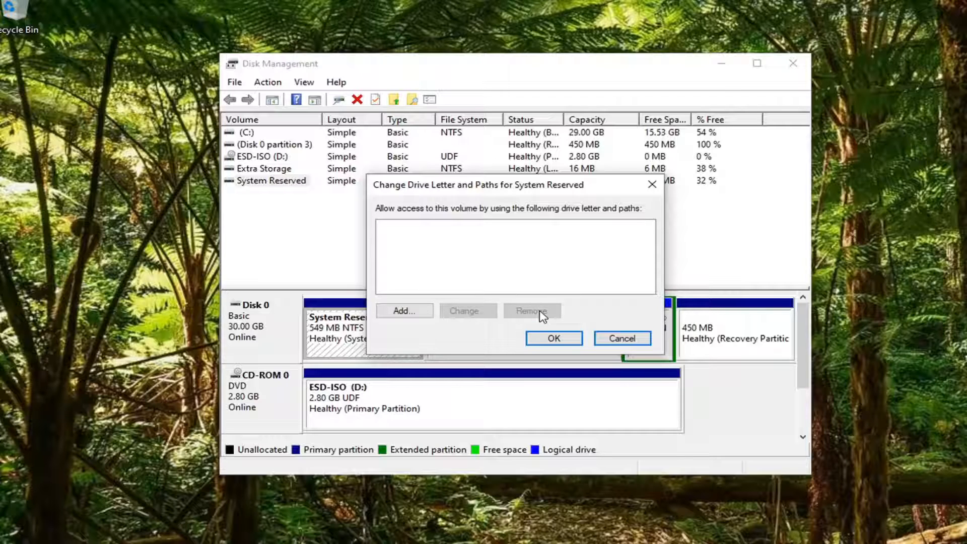
mouse_move(557, 343)
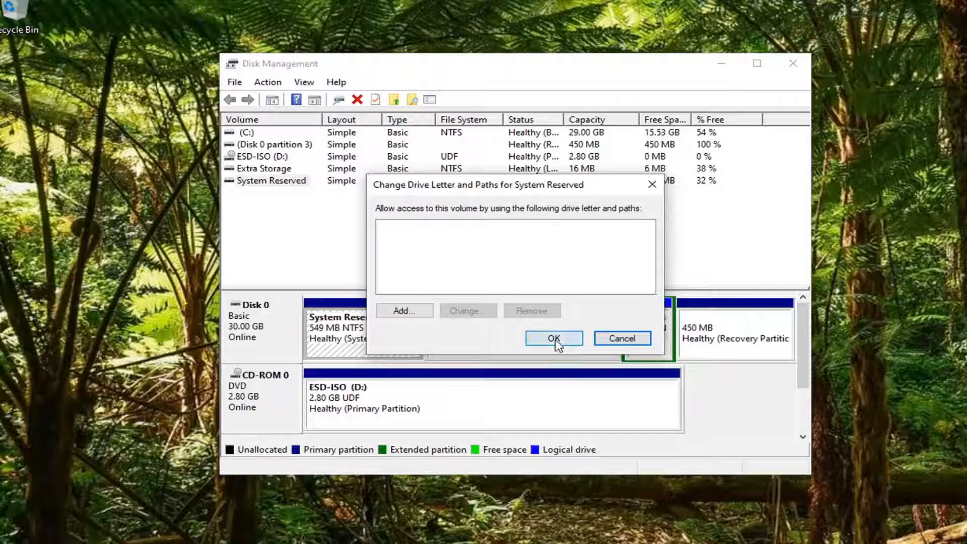
Confirm the dialog with an empty drive letter list, keeping System Reserved unlettered.
left_click(554, 338)
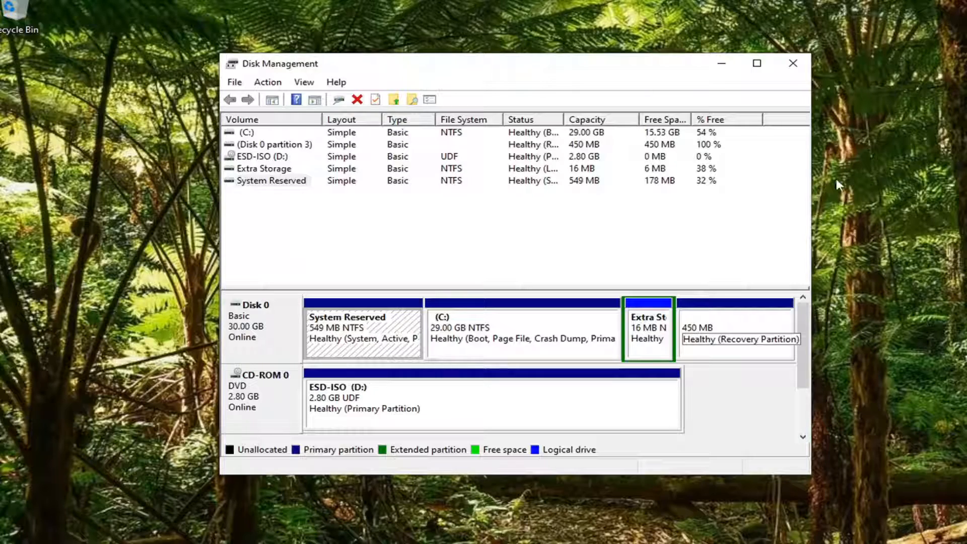
Close the Disk Management window to return to the desktop.
left_click(793, 63)
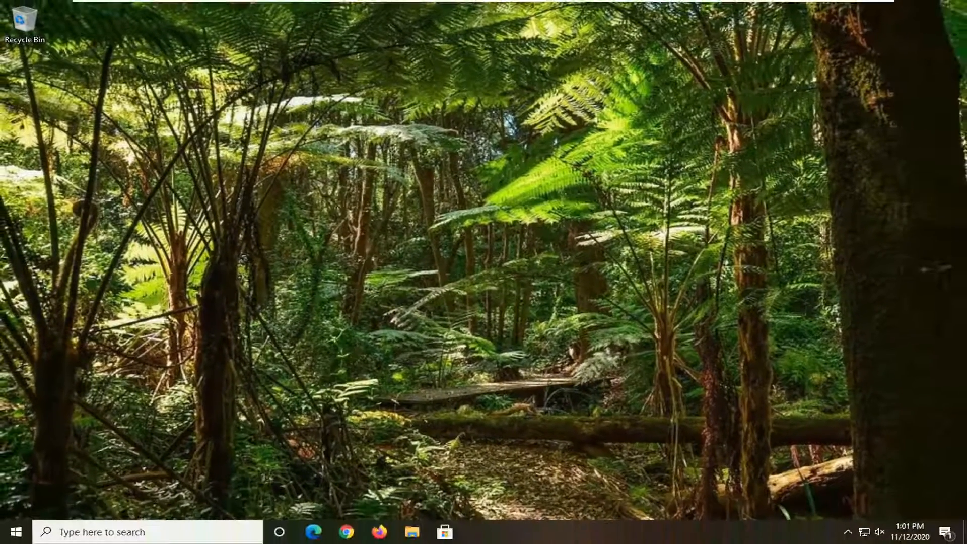